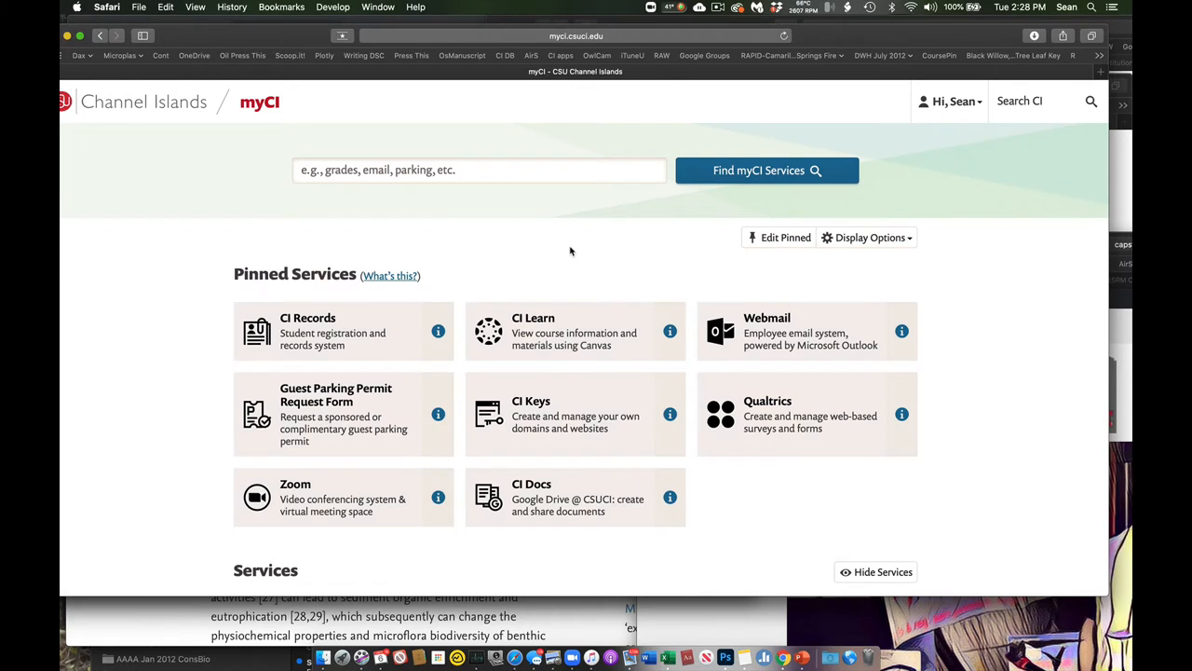
mouse_move(558, 331)
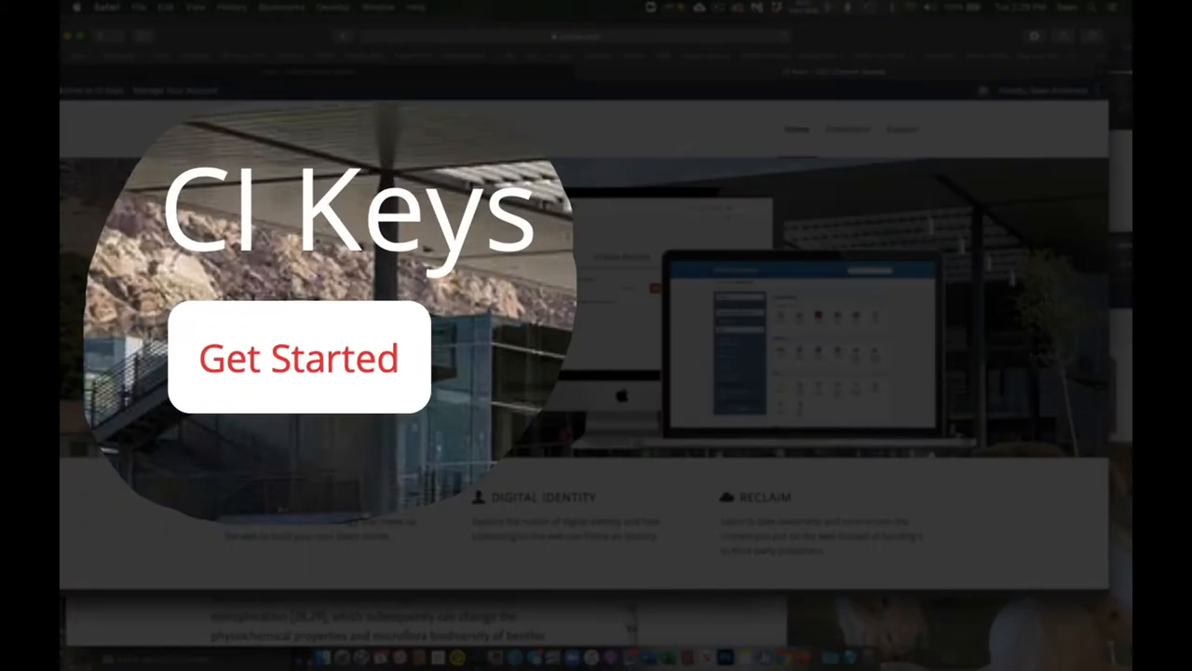
mouse_move(313, 392)
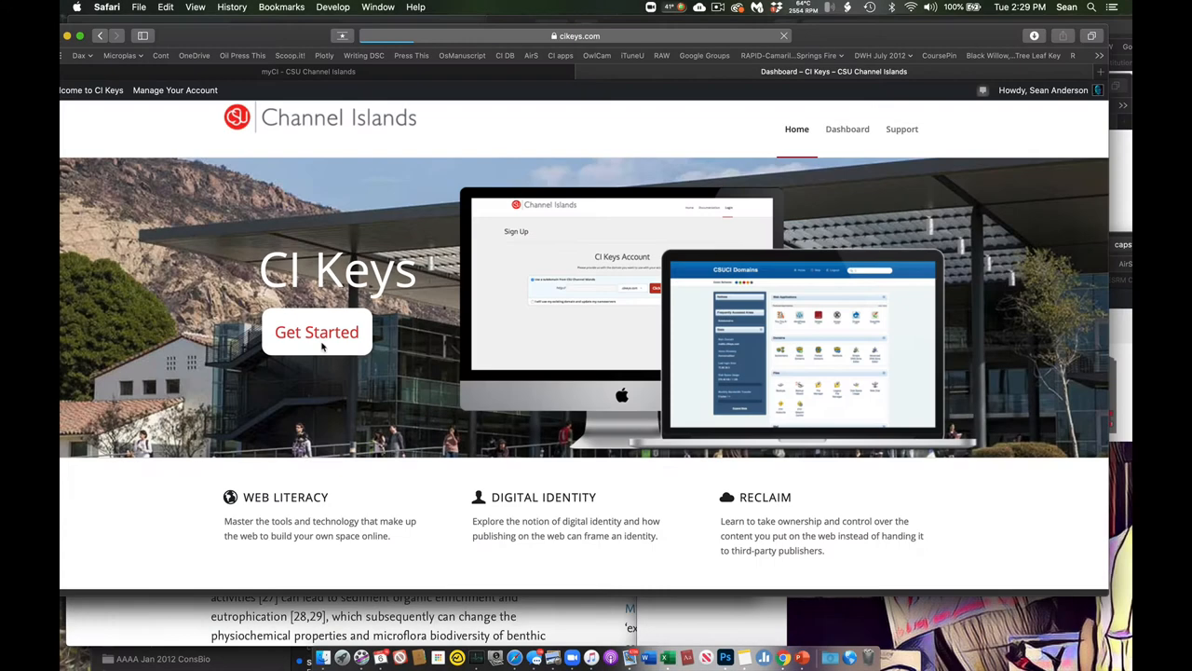
Step: Go to the CI Keys Dashboard listing WordPress, Omeka, domain and file tools
left_click(846, 129)
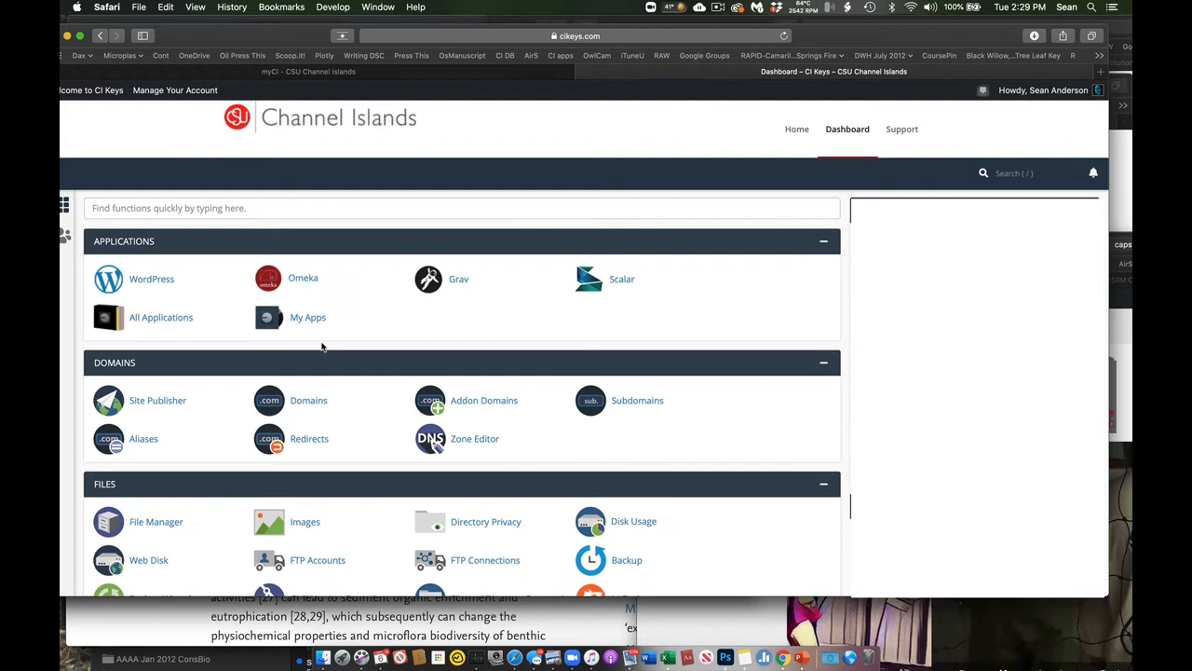